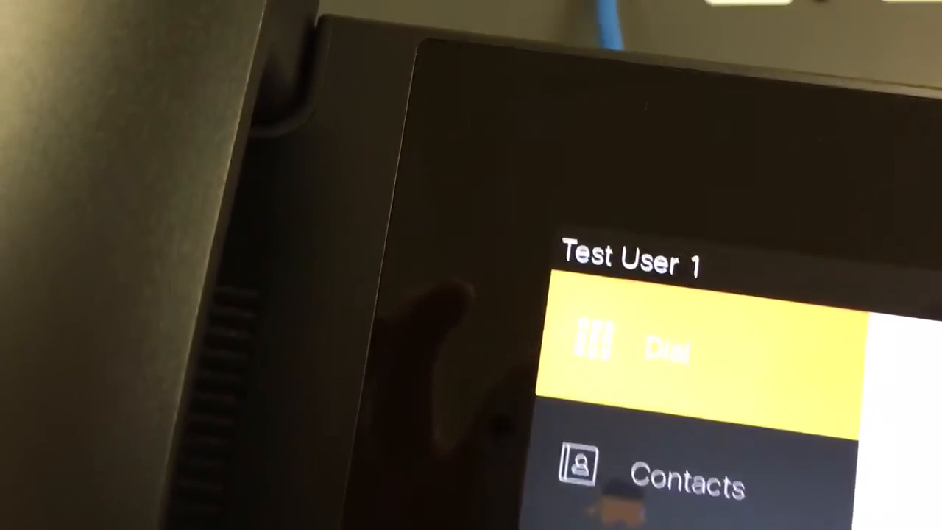
pyautogui.click(662, 346)
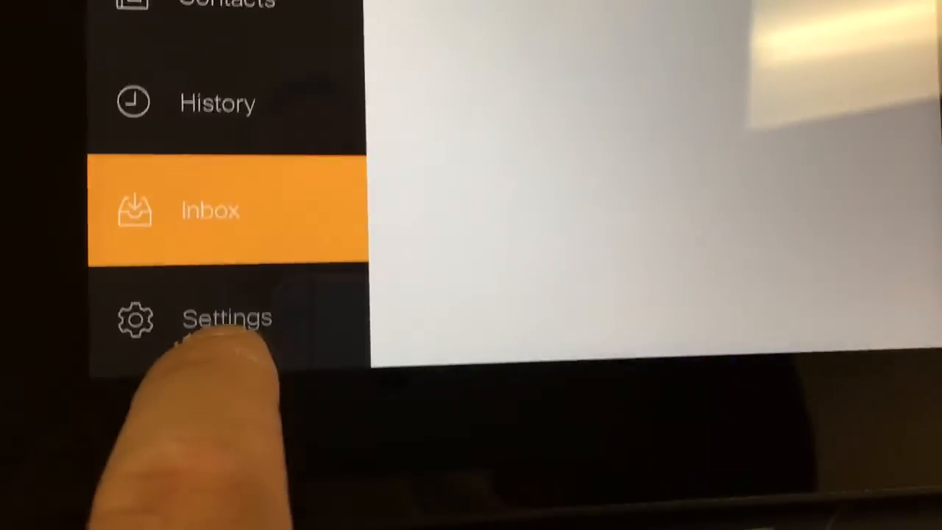
pyautogui.click(221, 319)
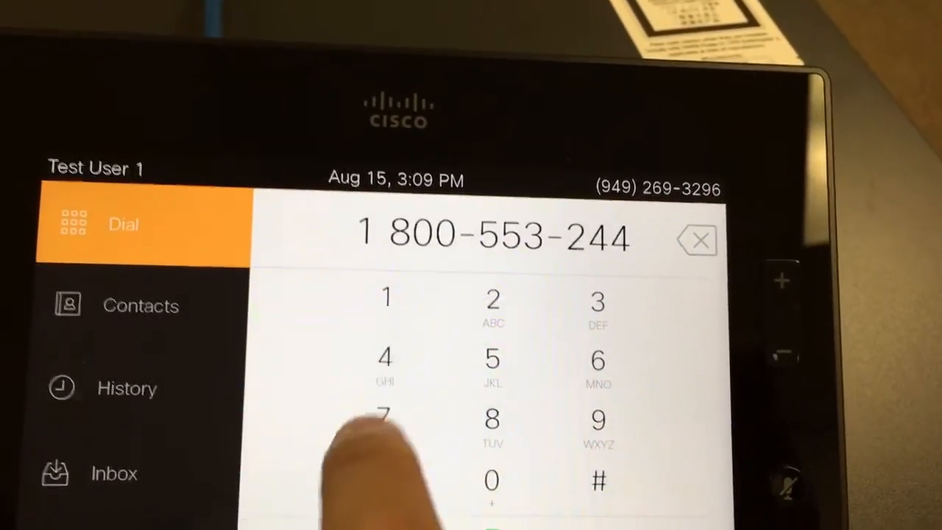
pyautogui.click(384, 416)
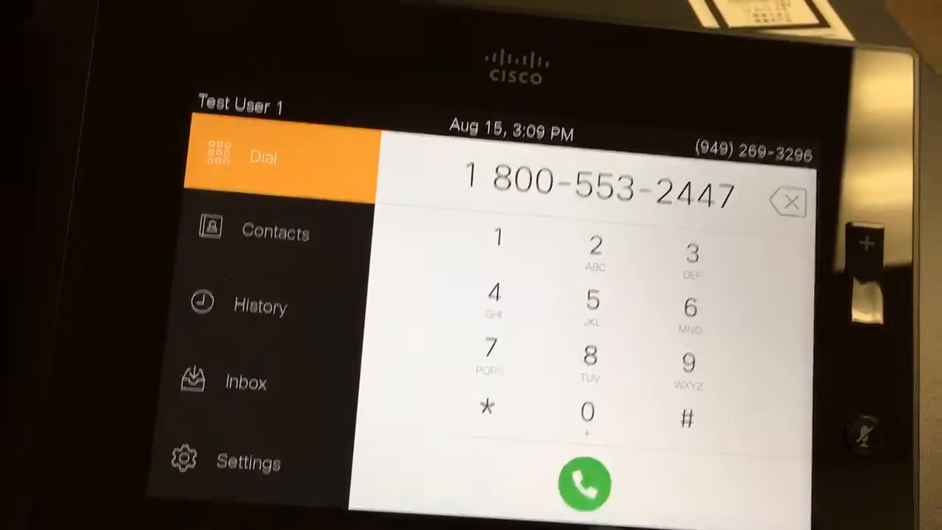
pyautogui.click(584, 483)
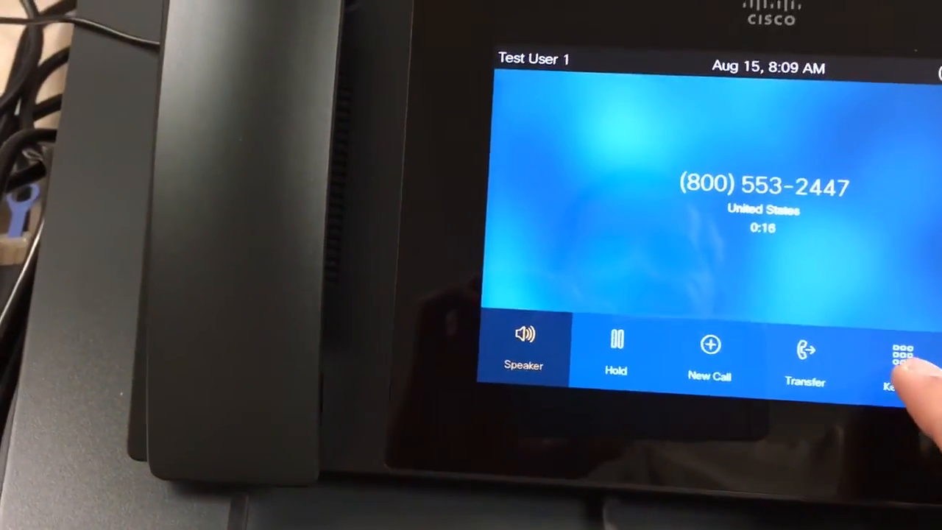
pyautogui.click(901, 360)
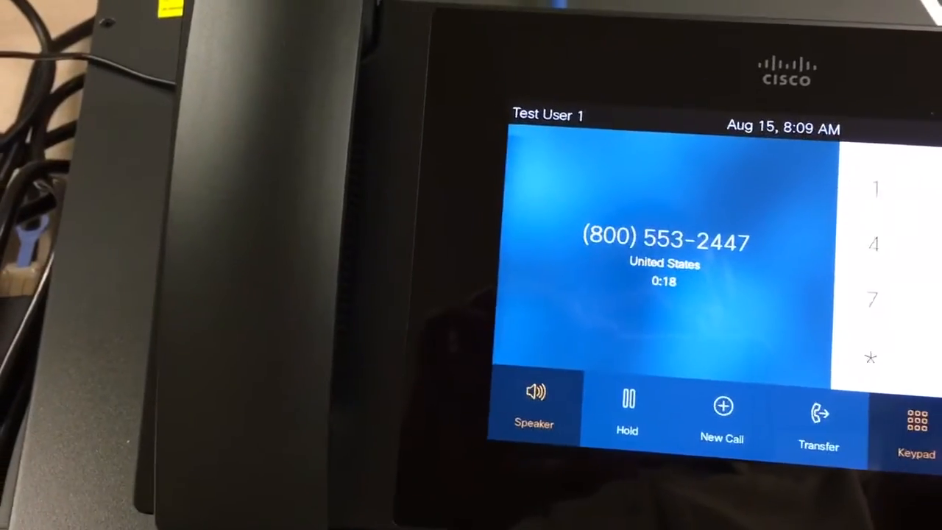